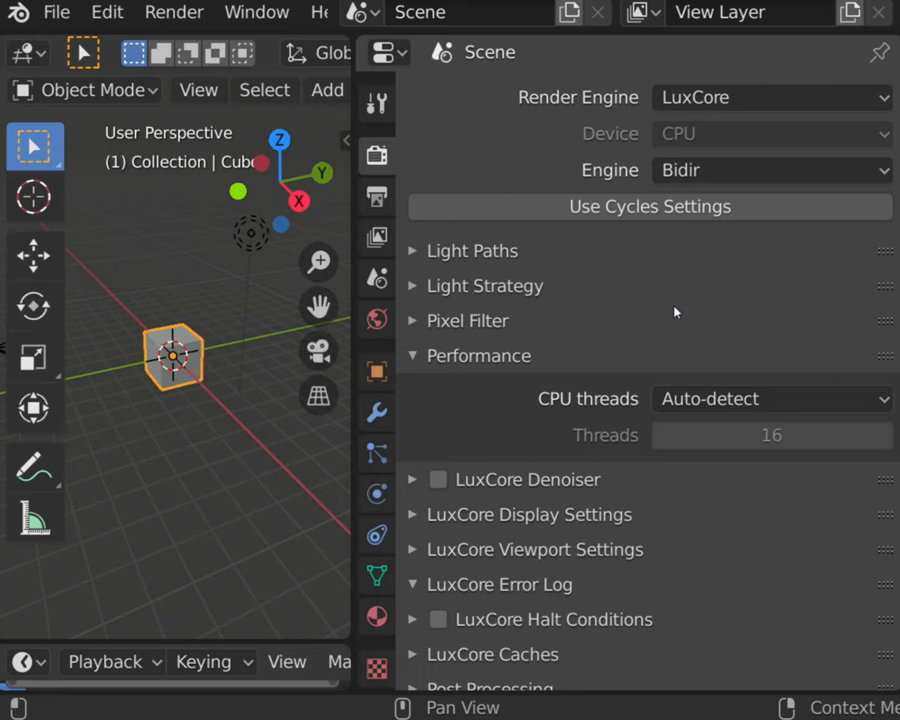
# - Change the LuxCore engine from Bidir to Path and expand the Light Paths panel
pyautogui.click(770, 170)
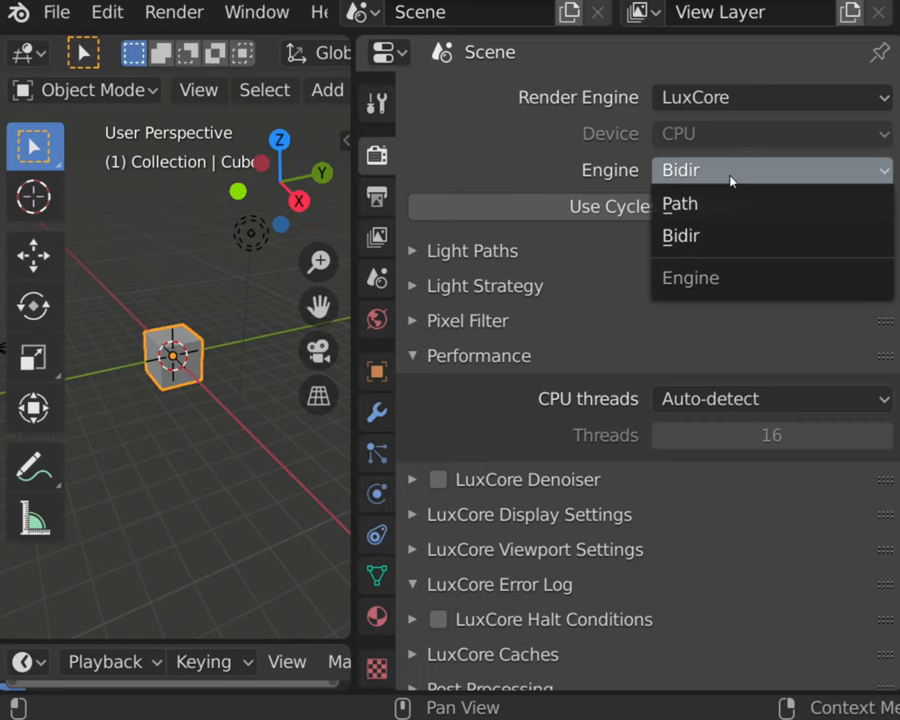
pyautogui.click(680, 203)
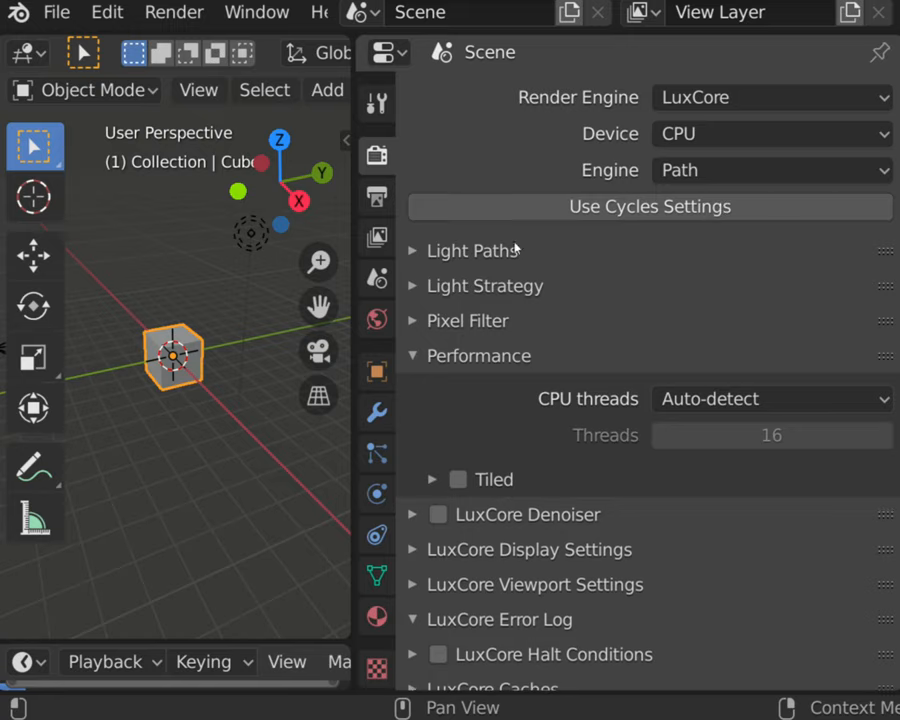
pyautogui.click(412, 251)
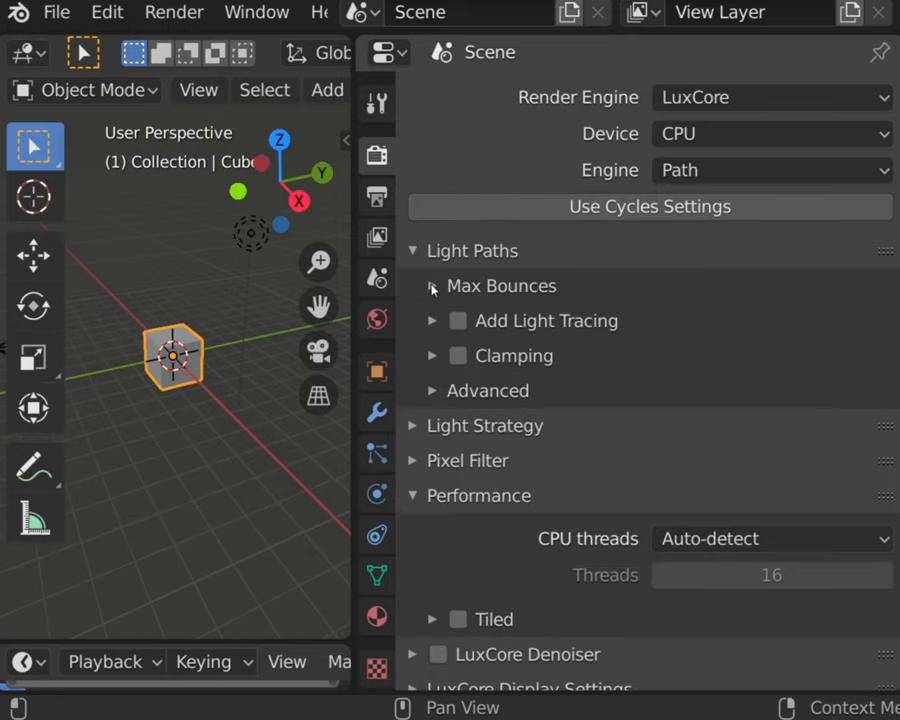
# - Expand Max Bounces, set Diffuse bounces to 8, then step it down twice
pyautogui.click(433, 286)
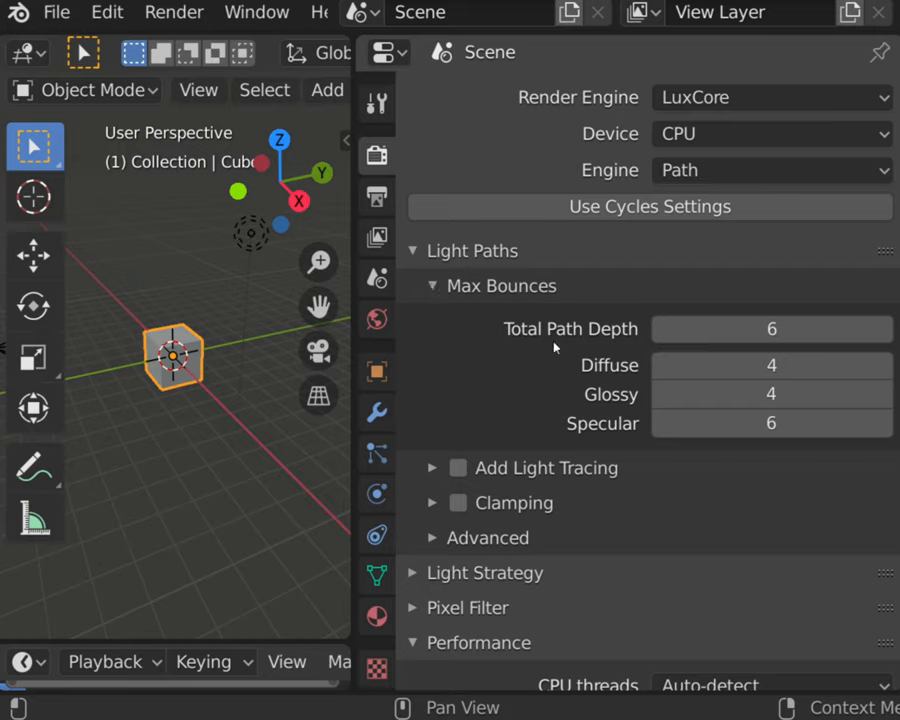
pyautogui.doubleClick(771, 365)
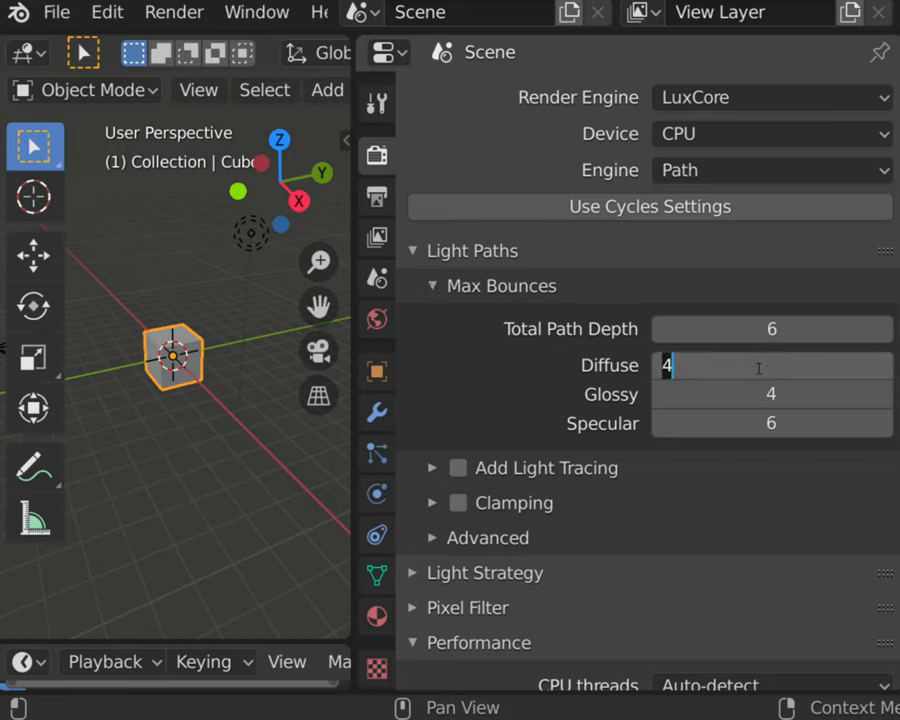
pyautogui.write('8')
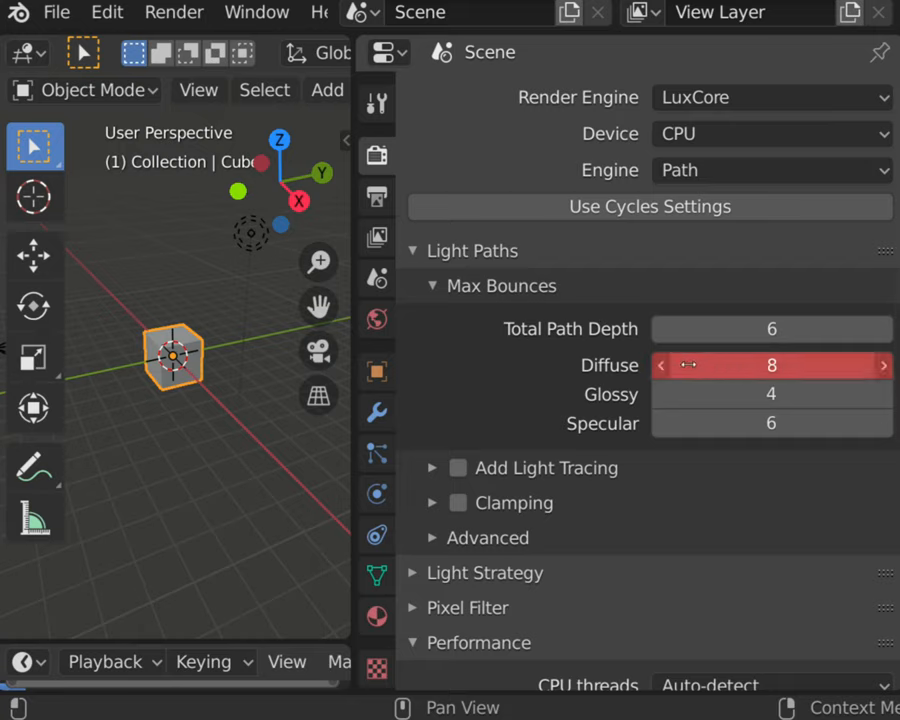
pyautogui.click(661, 365)
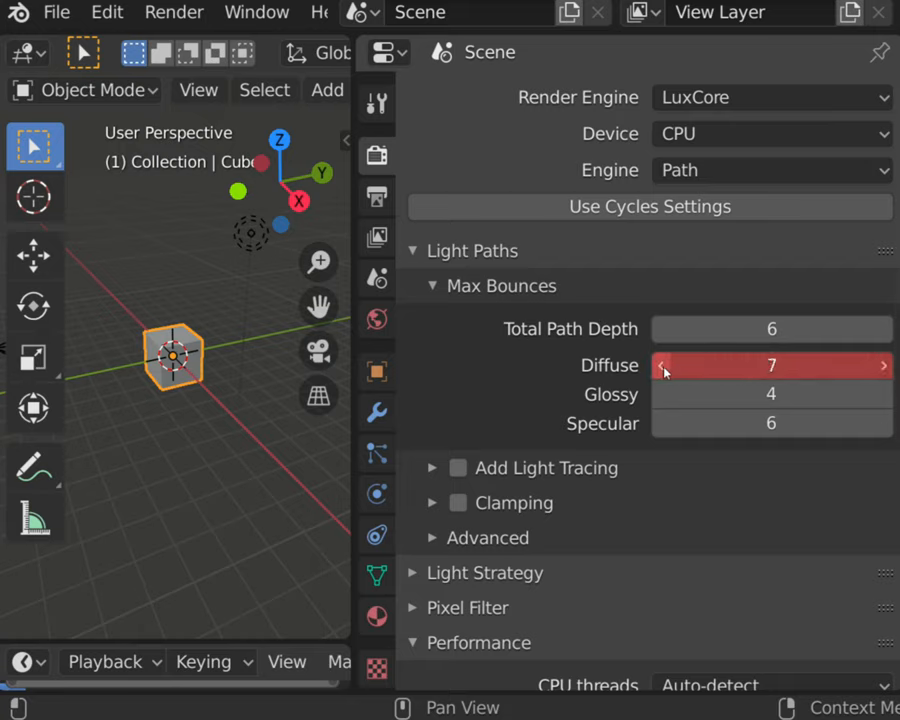
pyautogui.click(662, 365)
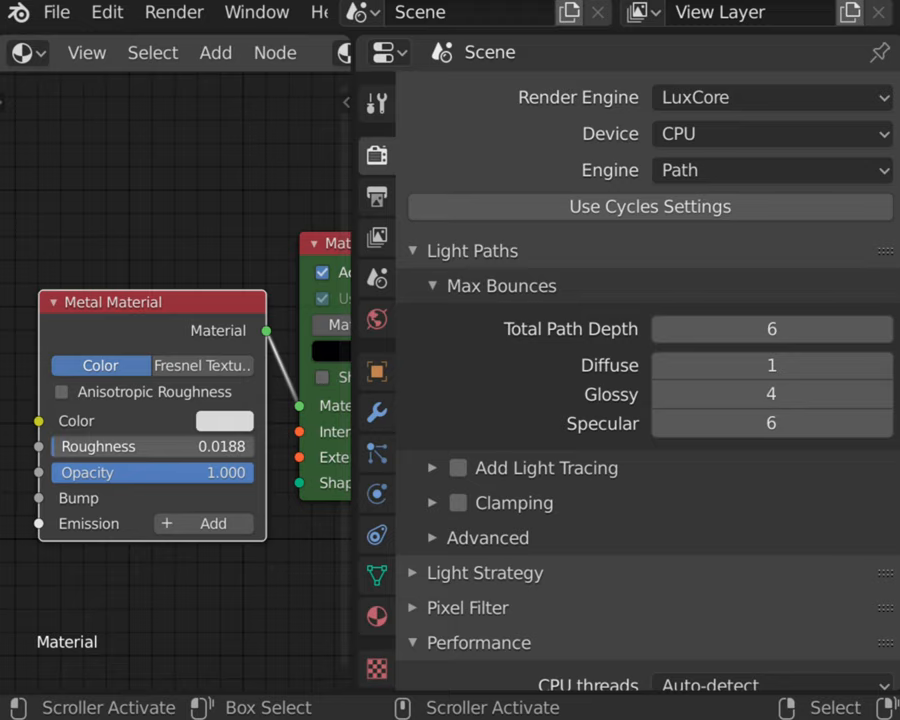
pyautogui.moveTo(150, 446); pyautogui.dragTo(185, 446)
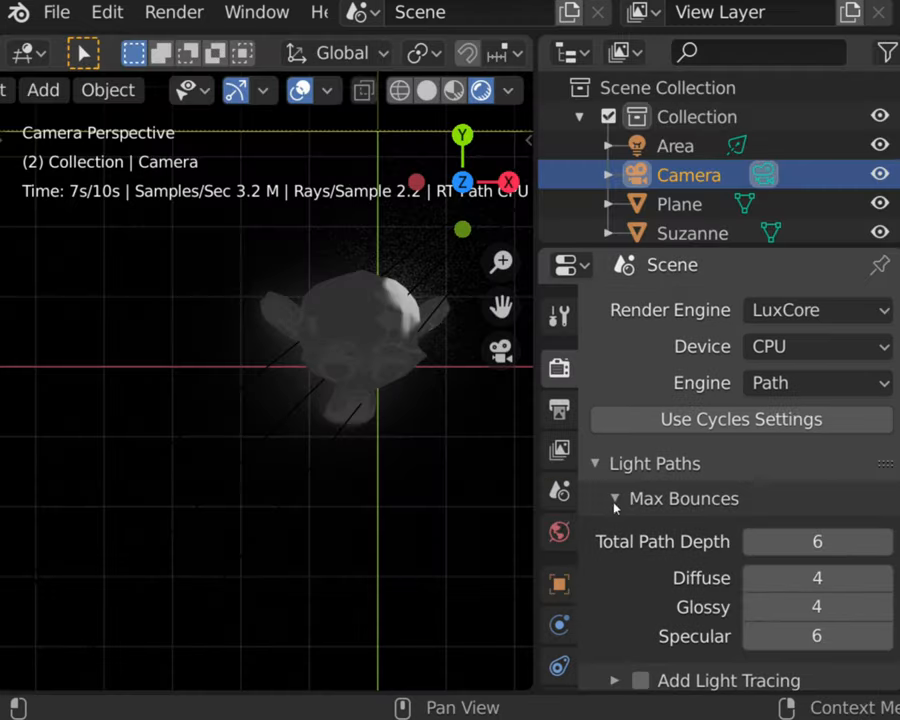
# - Enable Add Light Tracing, raise the Light Rays share, and set the render device to OpenCL
pyautogui.click(615, 498)
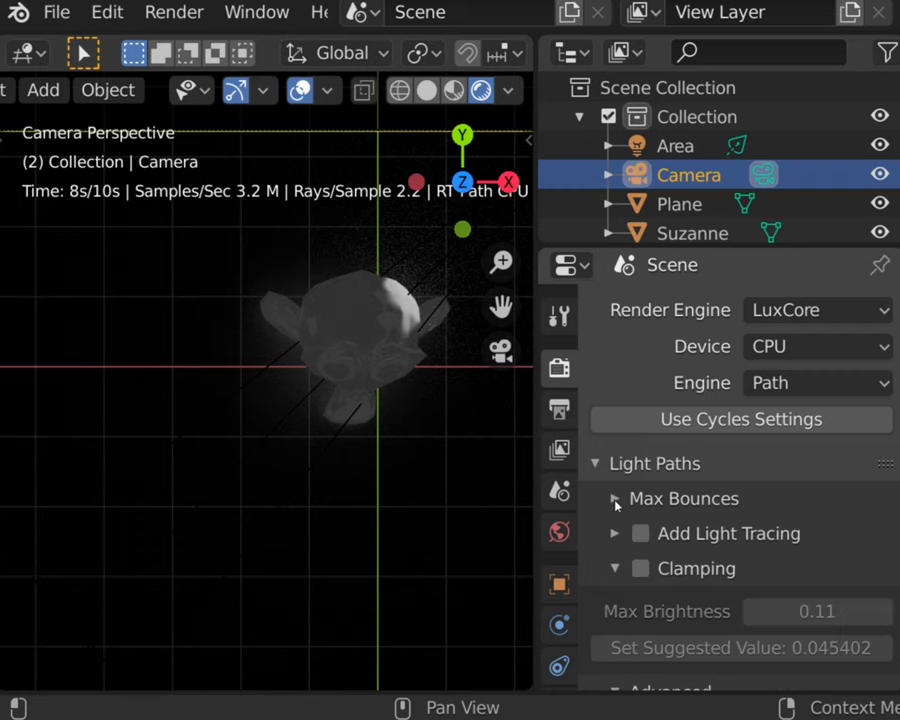
pyautogui.click(640, 533)
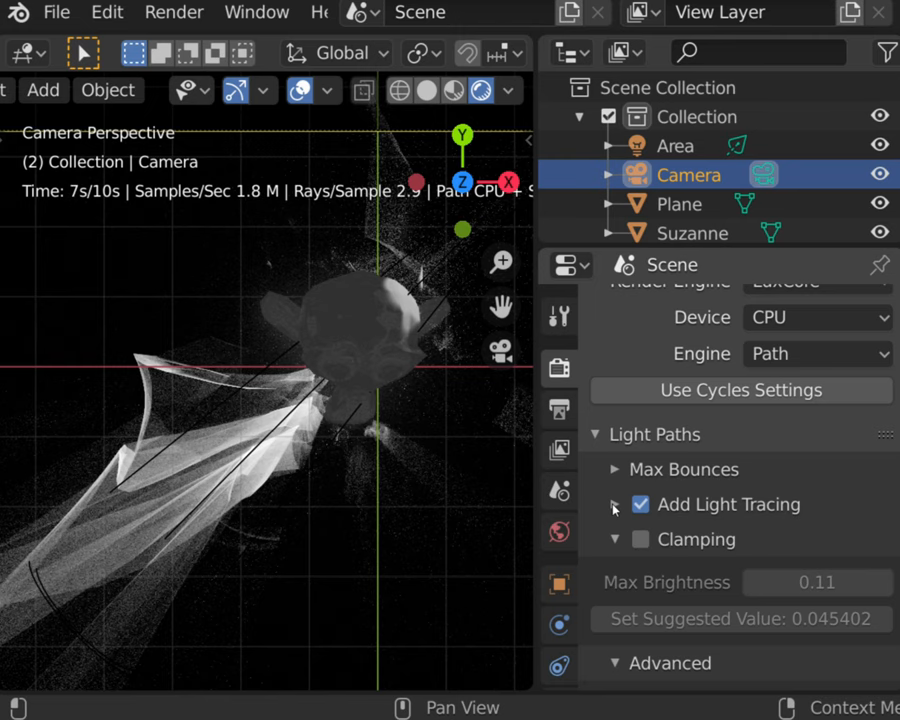
pyautogui.click(616, 504)
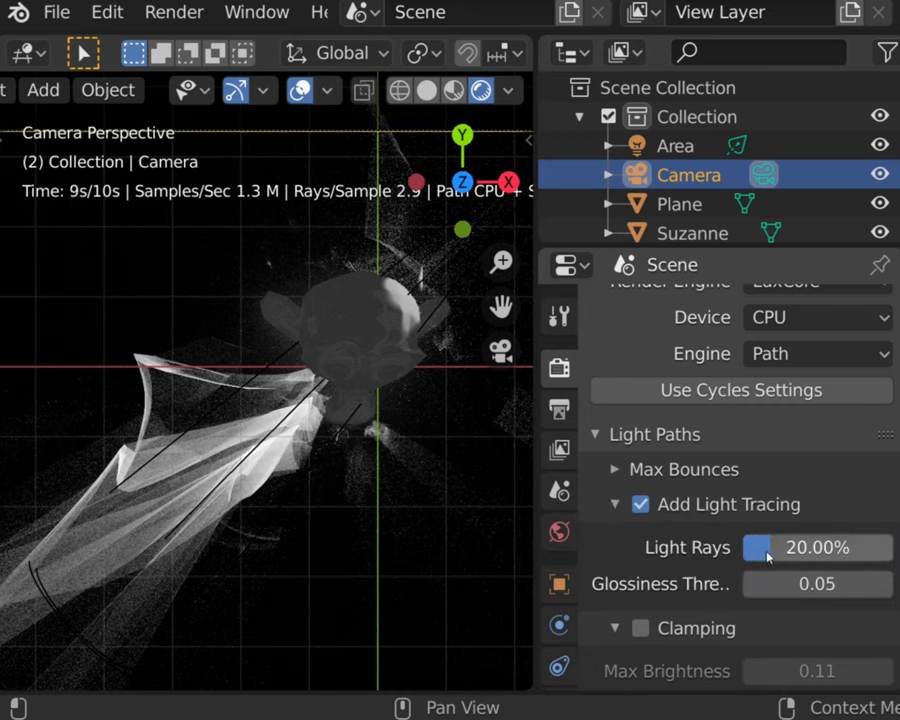
pyautogui.moveTo(757, 547); pyautogui.dragTo(815, 547)
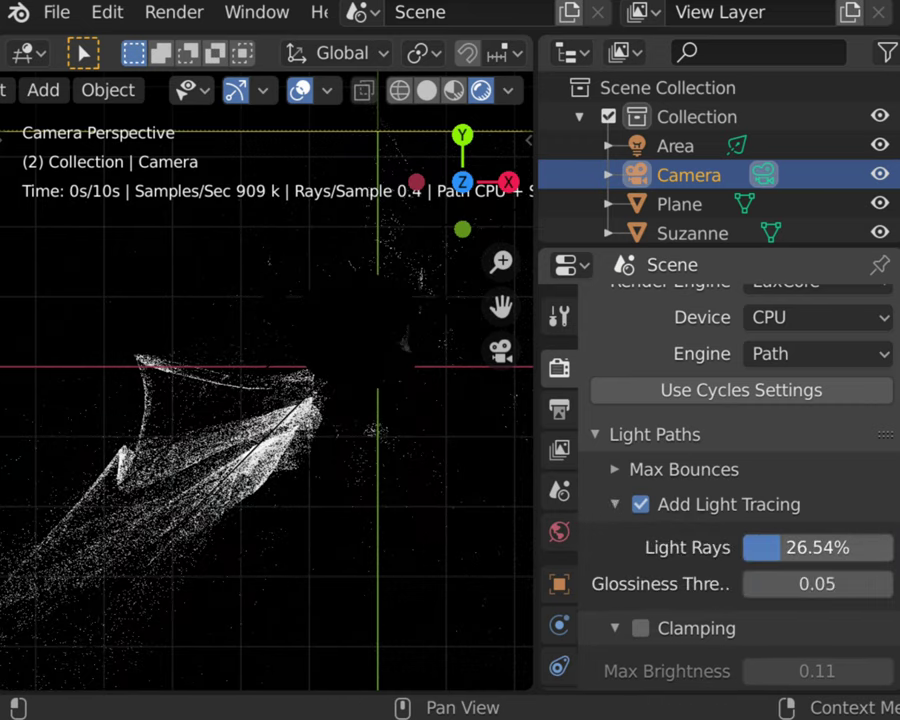
pyautogui.moveTo(760, 547); pyautogui.dragTo(810, 547)
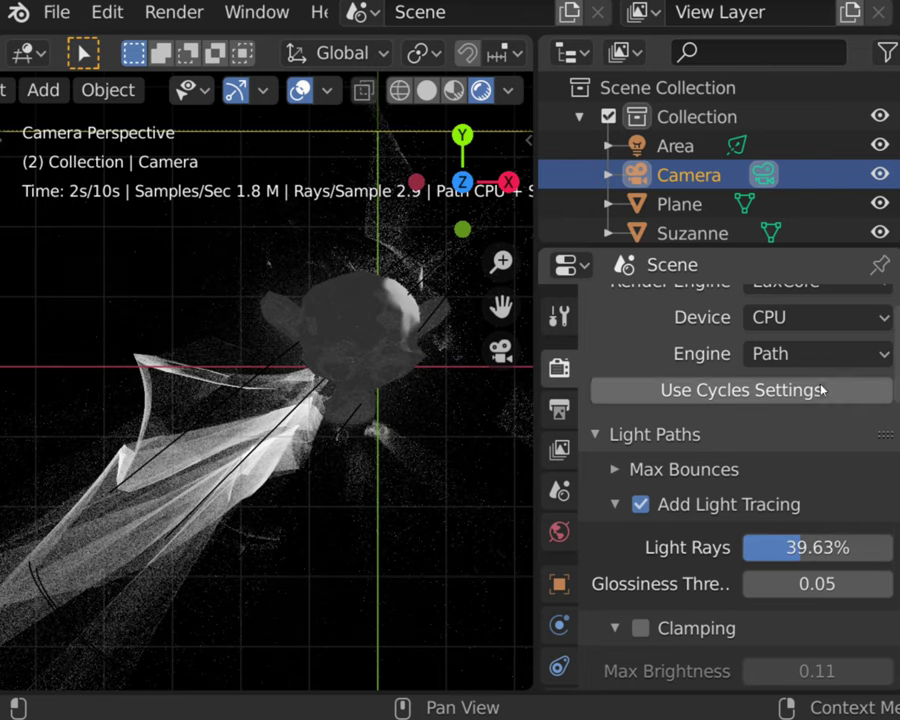
pyautogui.click(815, 317)
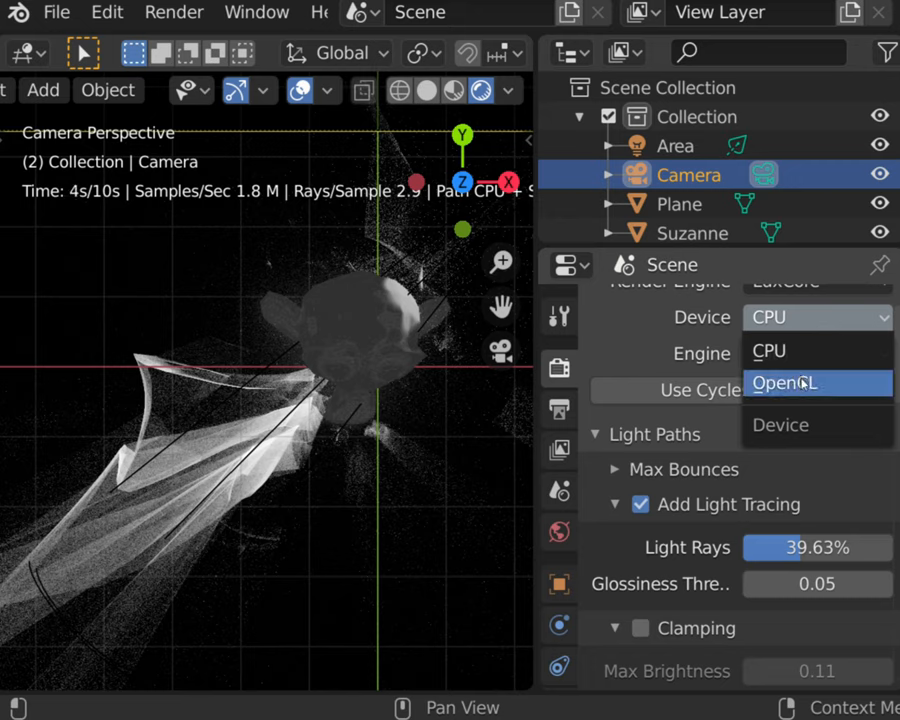
pyautogui.click(784, 382)
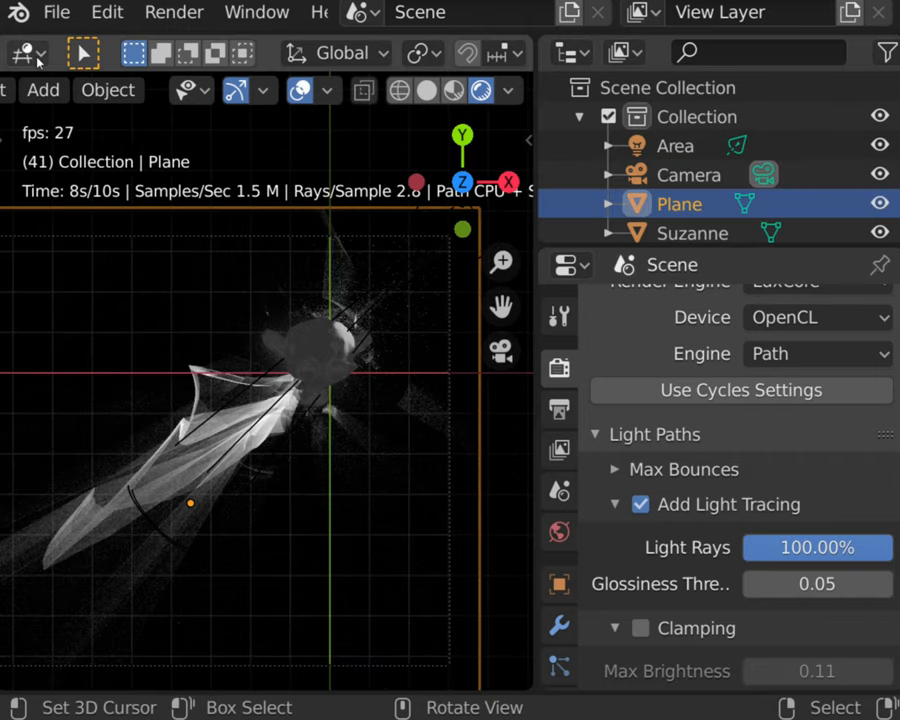
# - Raise the light tracing Glossiness Threshold to 0.10
pyautogui.click(26, 53)
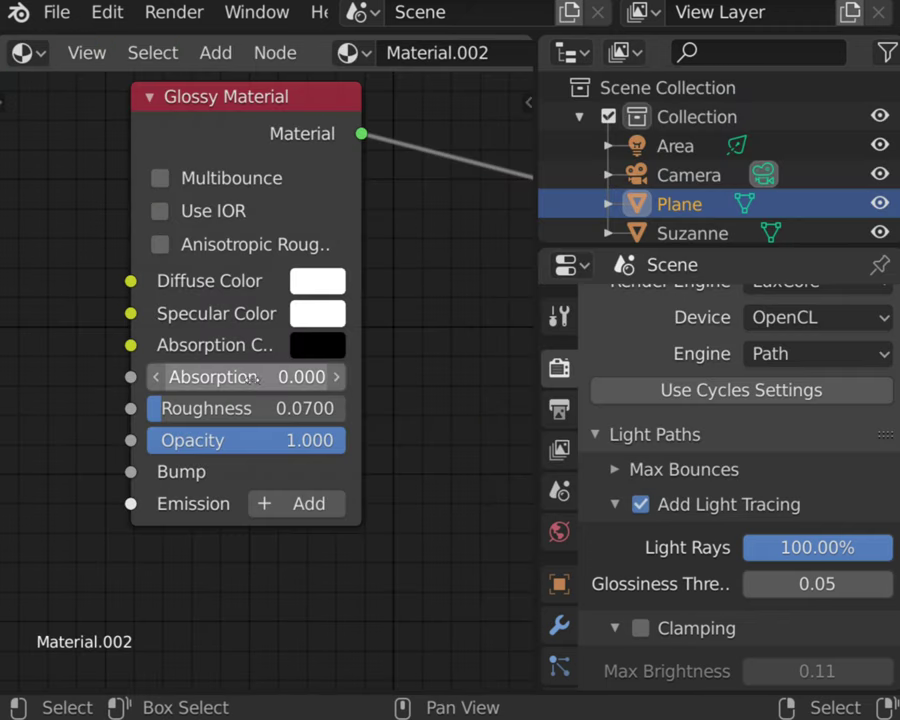
pyautogui.moveTo(375, 428)
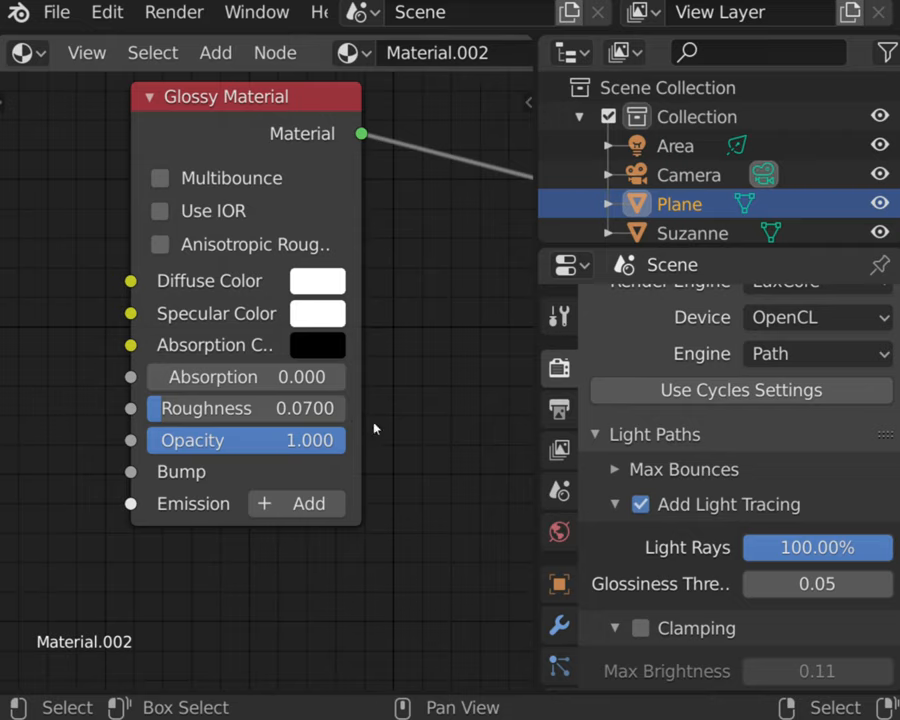
pyautogui.moveTo(717, 588)
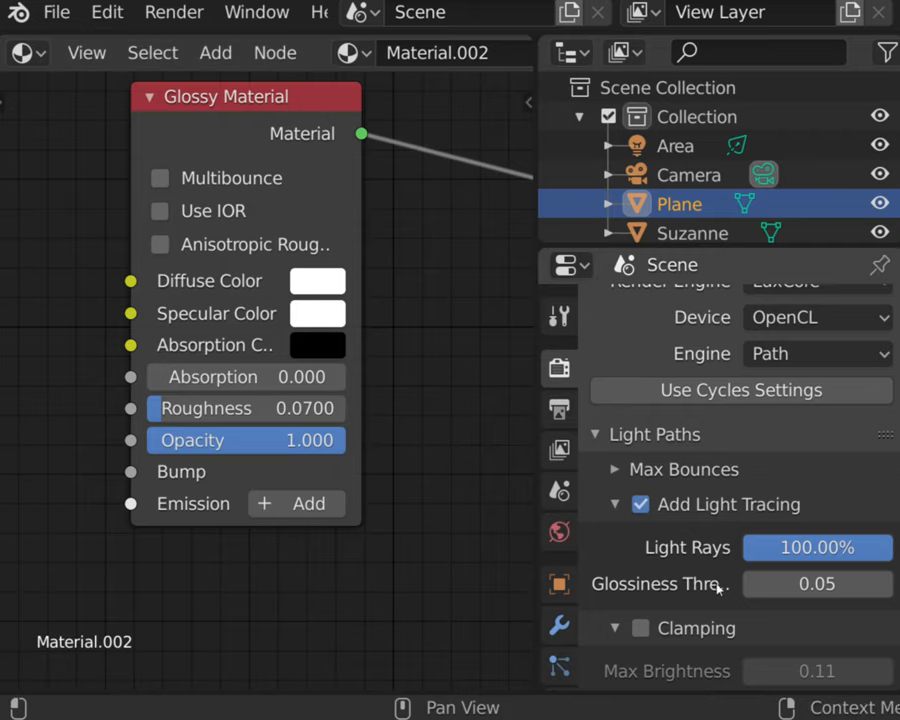
pyautogui.click(817, 583)
pyautogui.write('0.1')
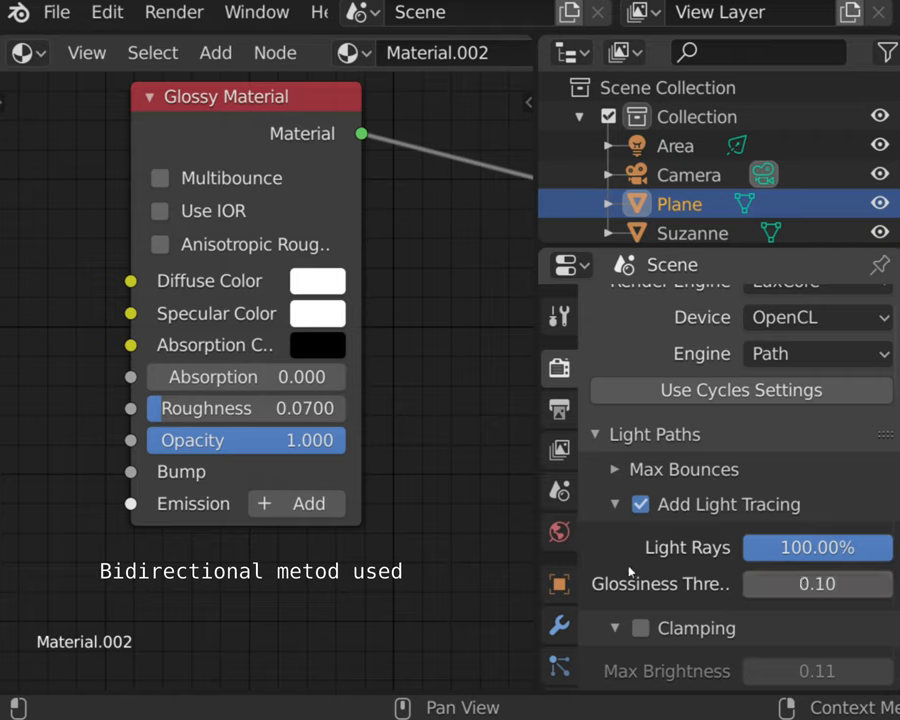
pyautogui.moveTo(603, 585)
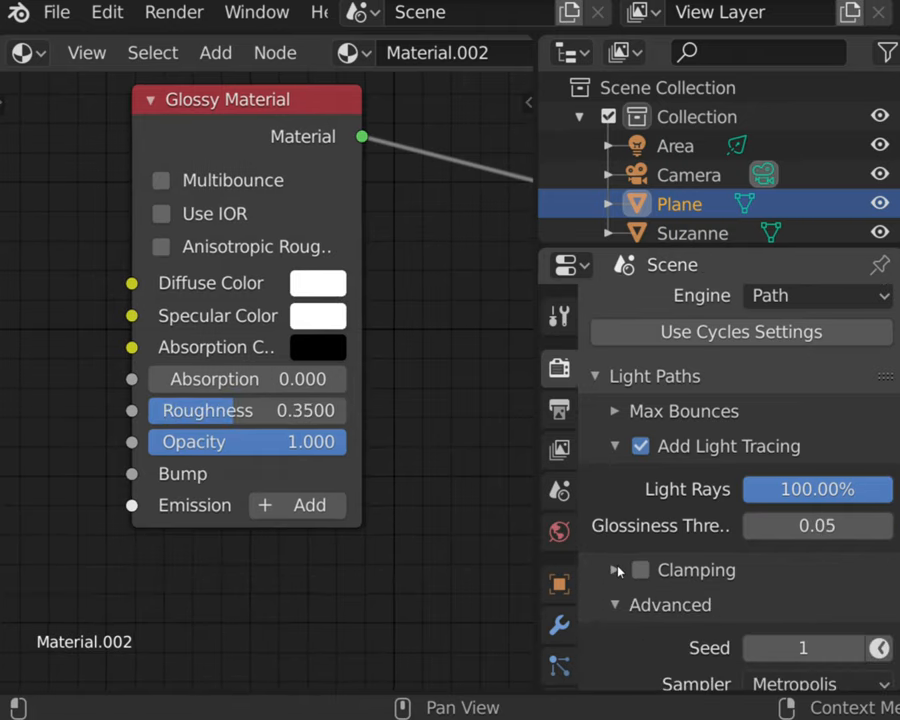
# - Scroll down to the Advanced settings and pick Sobol in the Sampler dropdown
pyautogui.scroll(-3)
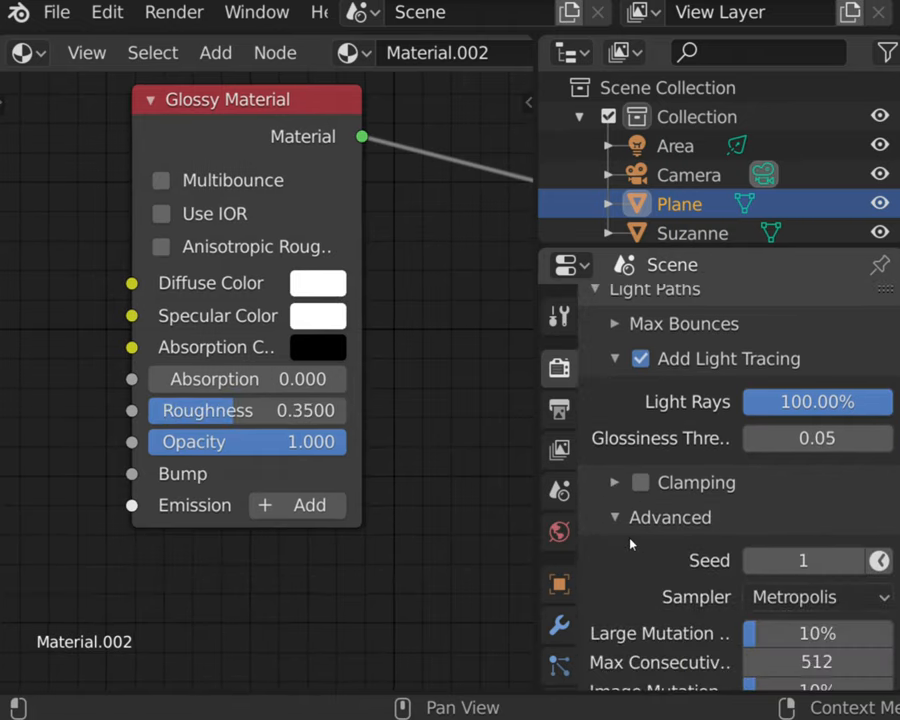
pyautogui.scroll(-3)
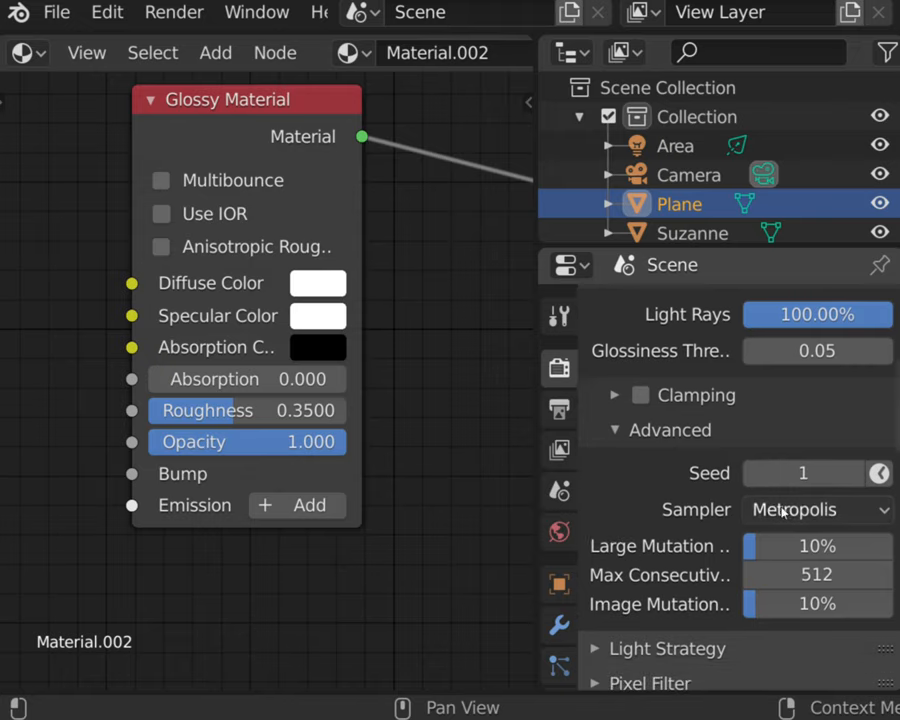
pyautogui.click(815, 509)
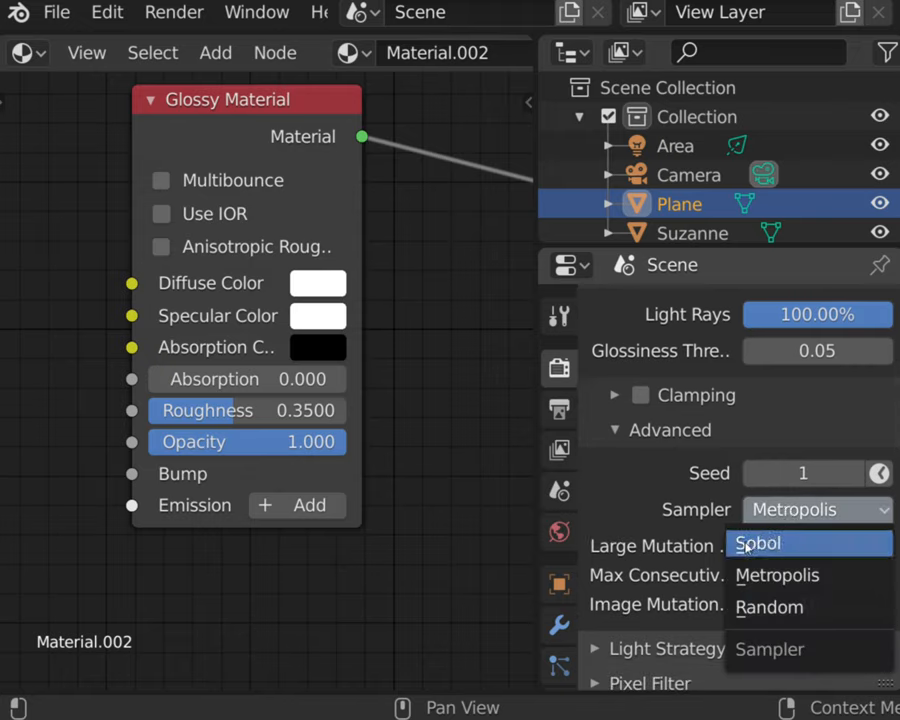
pyautogui.click(758, 542)
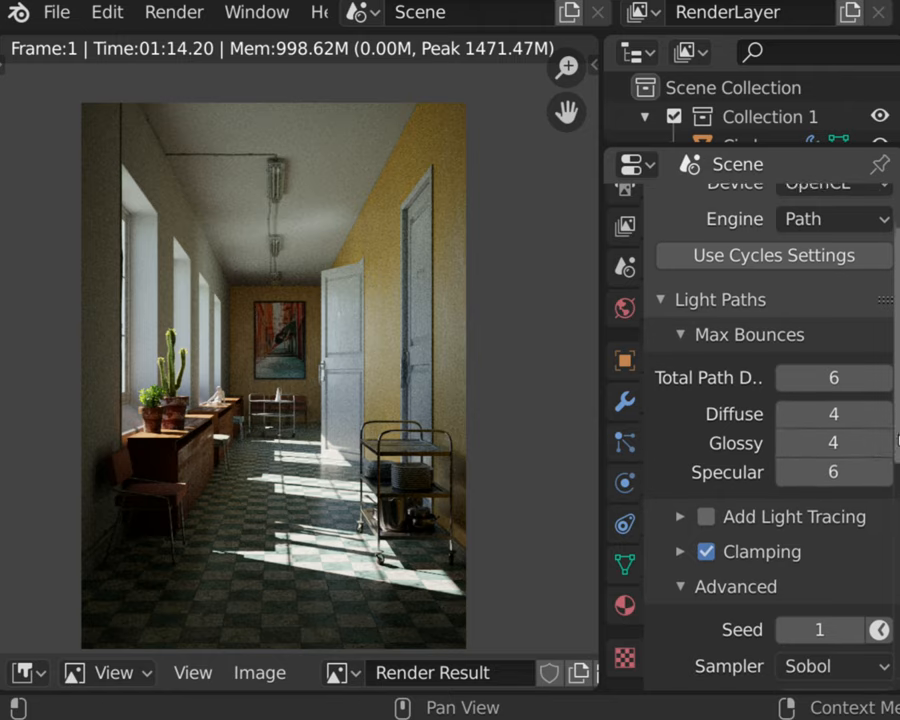
# - Enter 12 into the Sobol sampler's Test Step Samples field
pyautogui.scroll(-3)
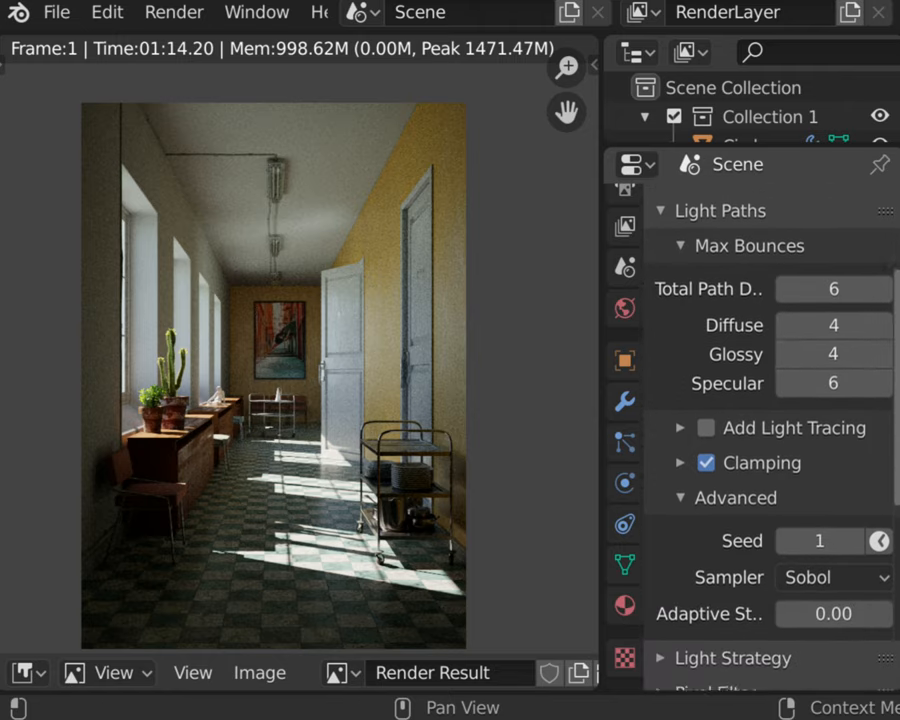
pyautogui.scroll(3)
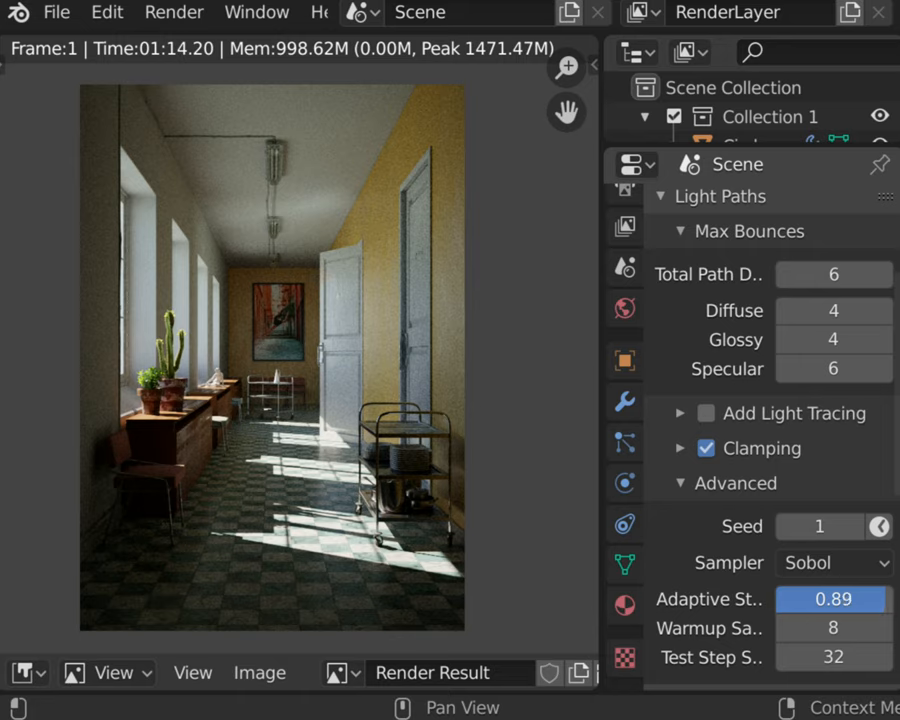
pyautogui.click(833, 599)
pyautogui.write('0.9')
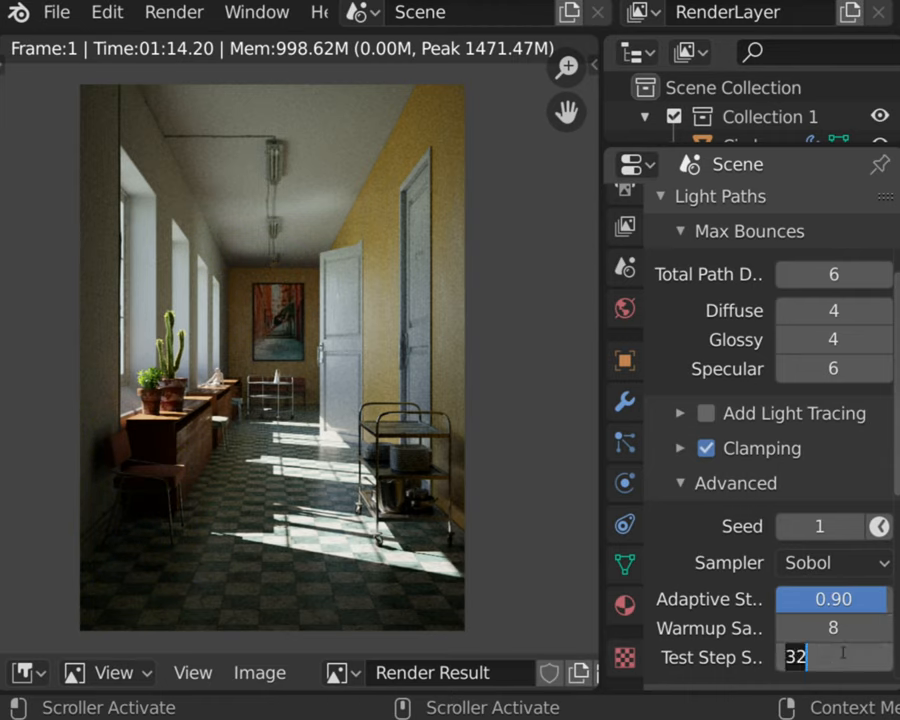
pyautogui.write('12')
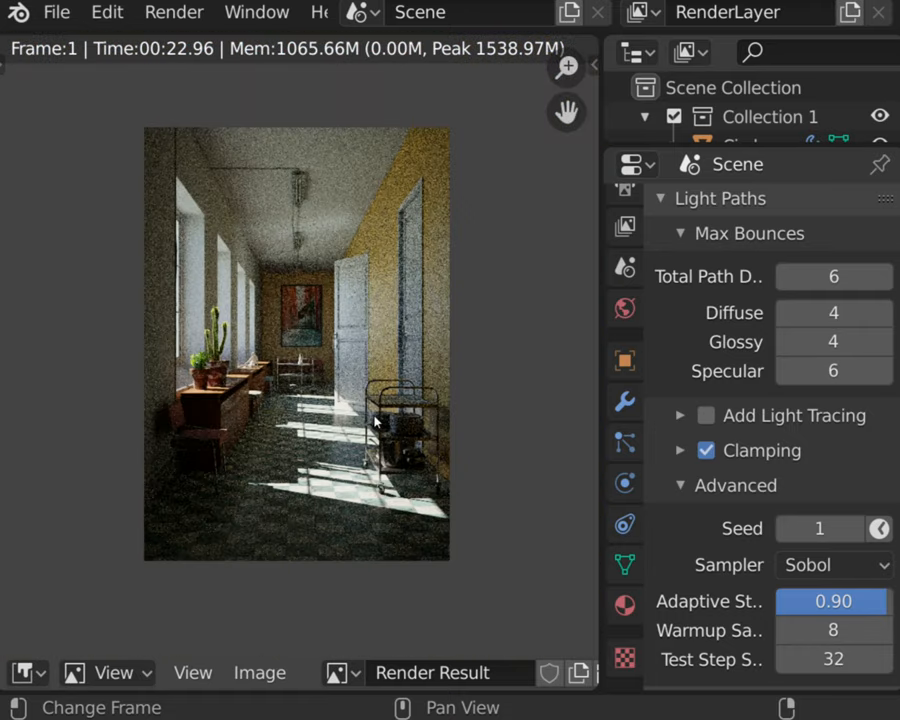
pyautogui.moveTo(695, 485)
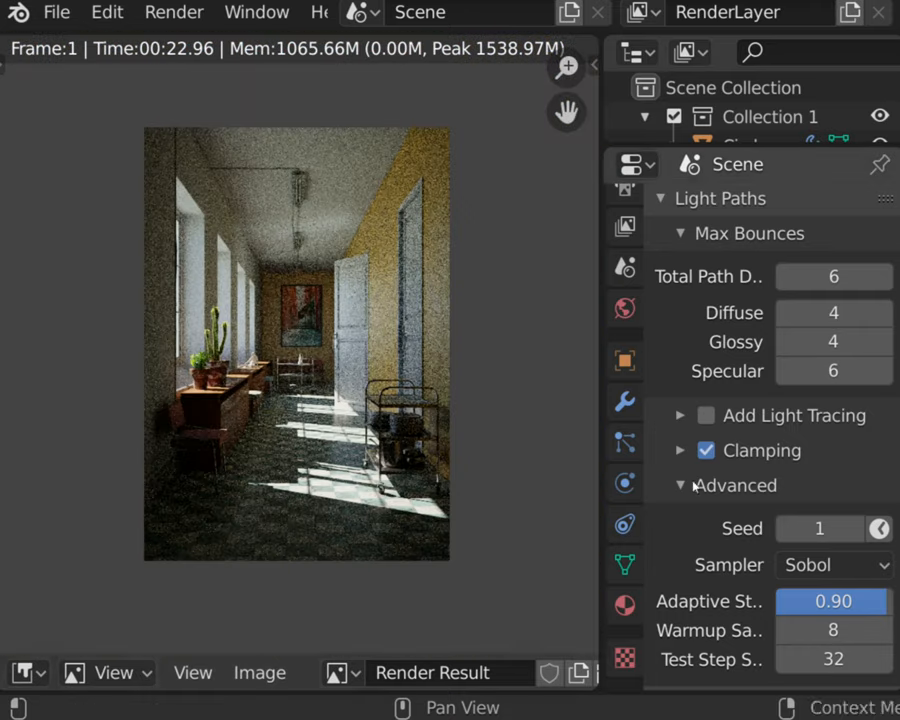
pyautogui.moveTo(878, 528)
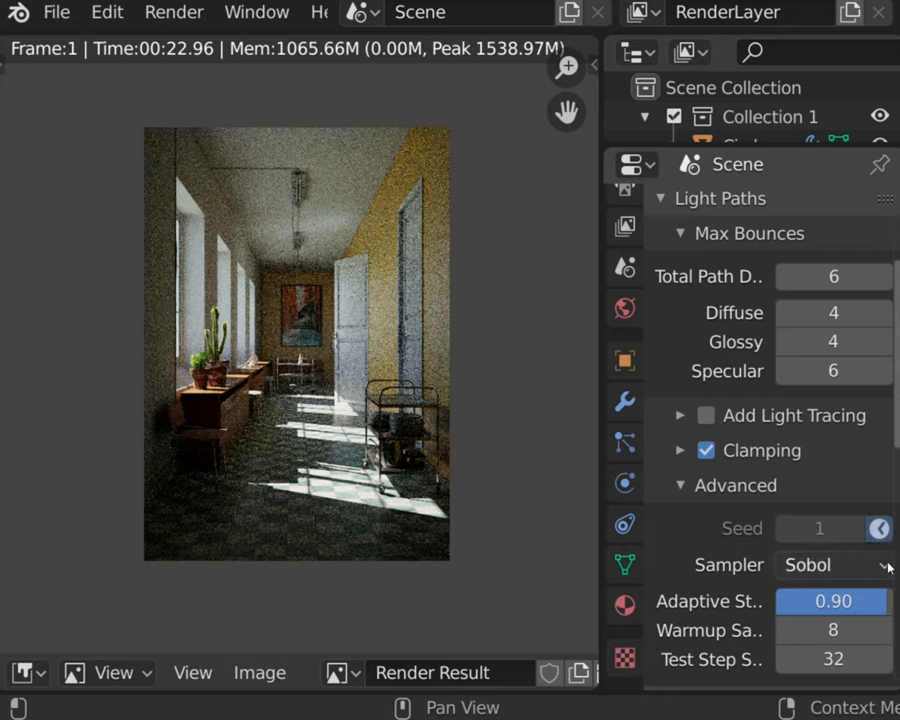
# - Start a YouTube comment reading 'I would li' under the LuxCore video
pyautogui.click(833, 565)
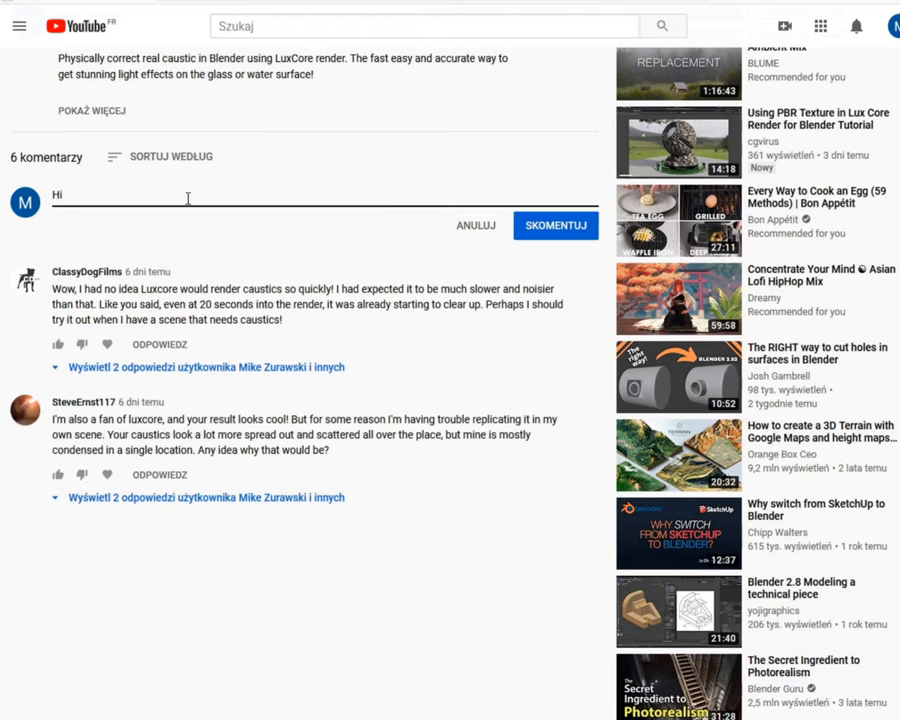
pyautogui.write('I would li')
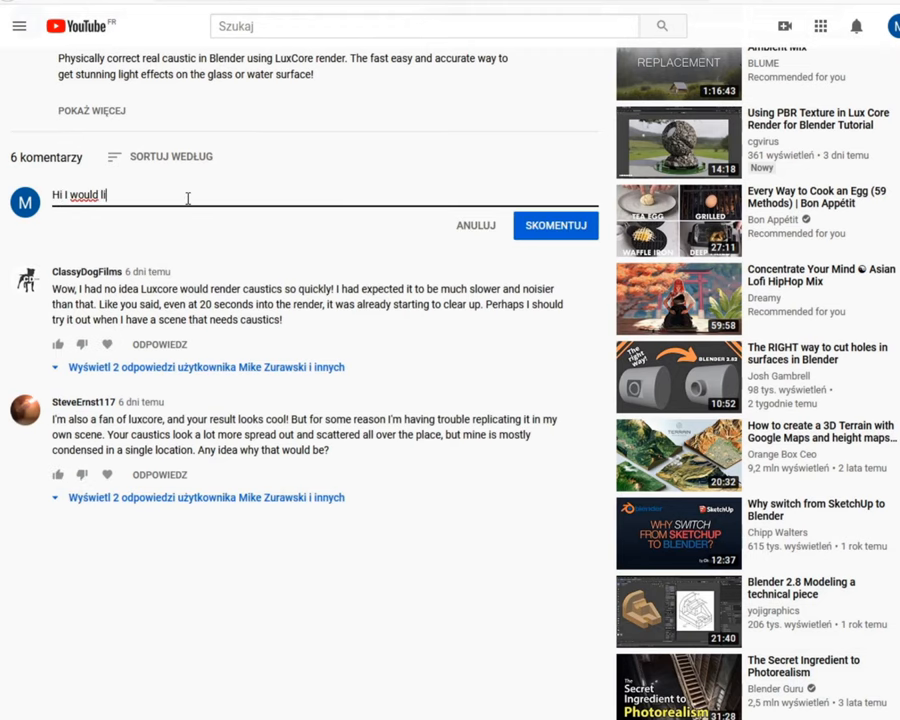